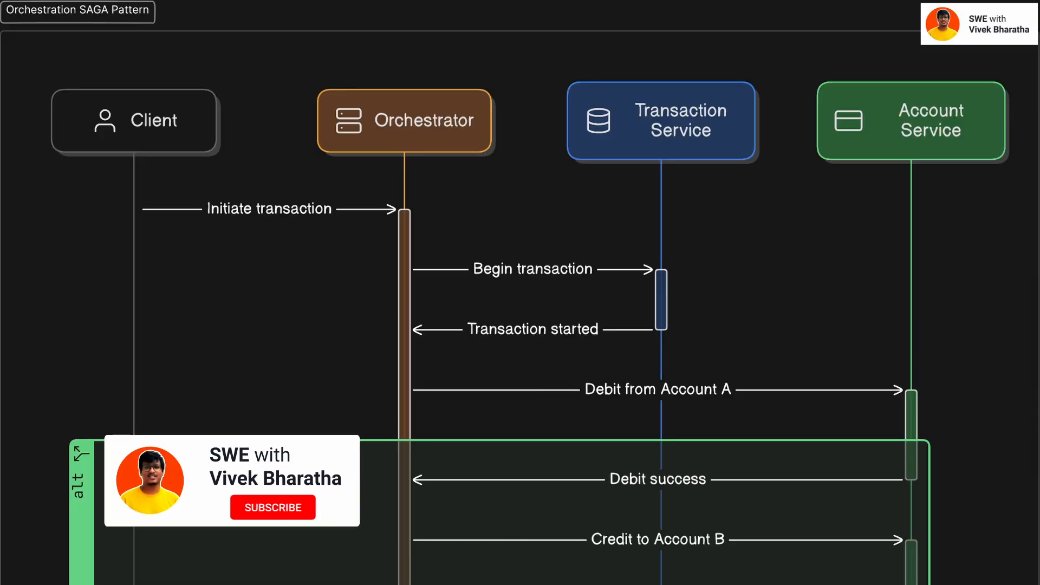
scroll("down", 3)
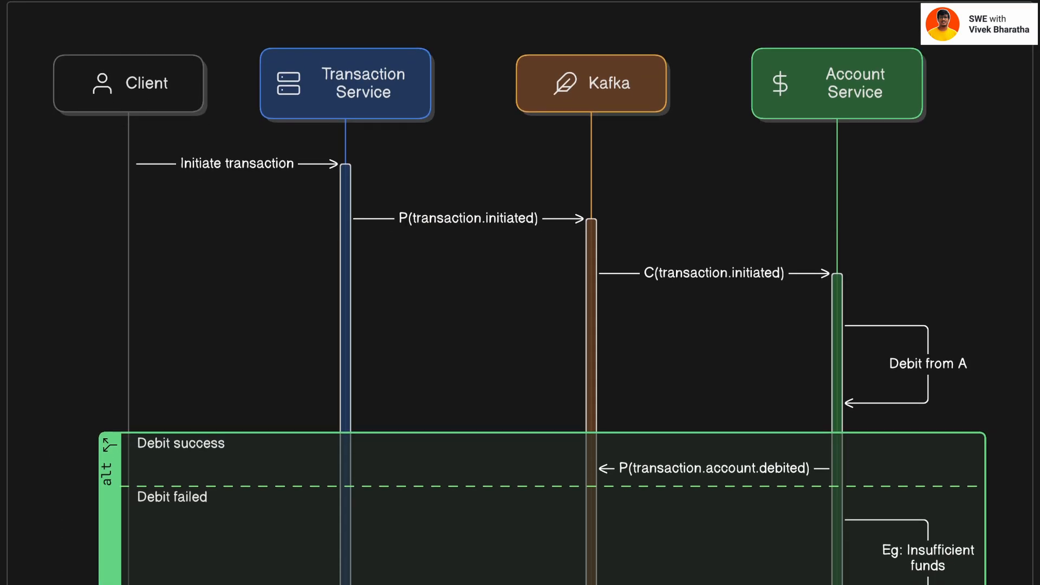
scroll("down", 3)
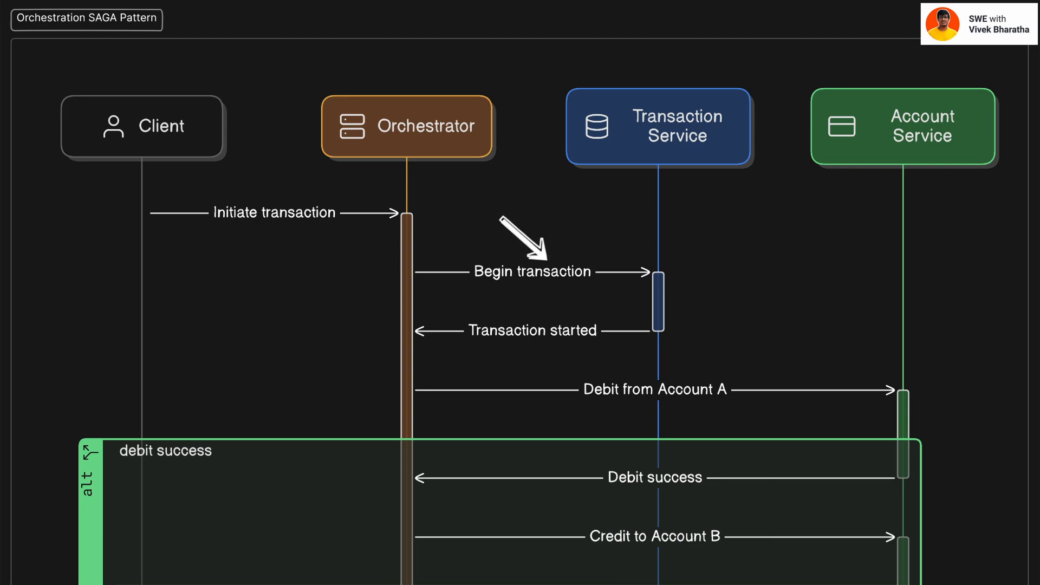
mouse_move(882, 378)
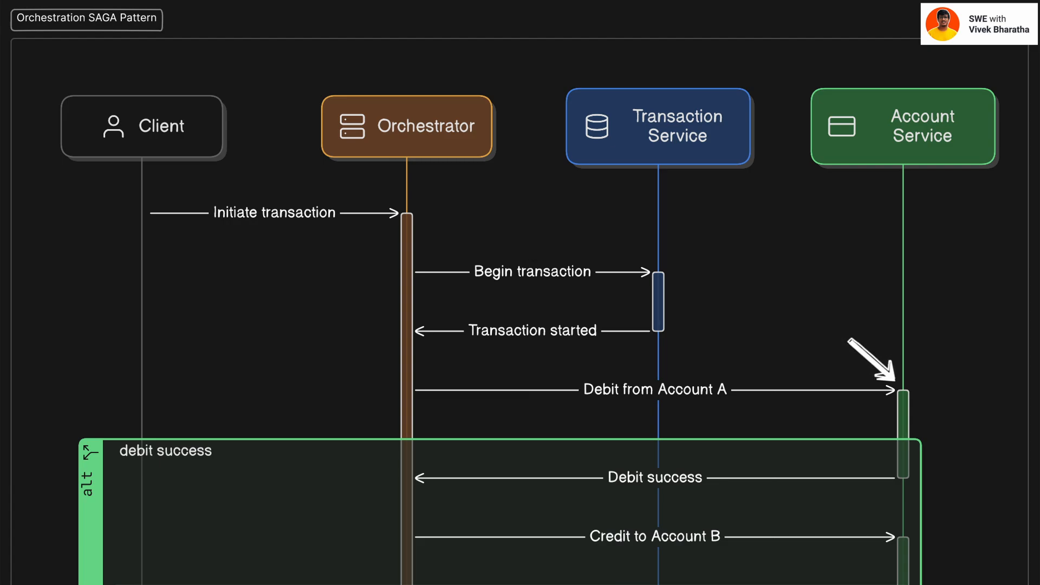
scroll("down", 3)
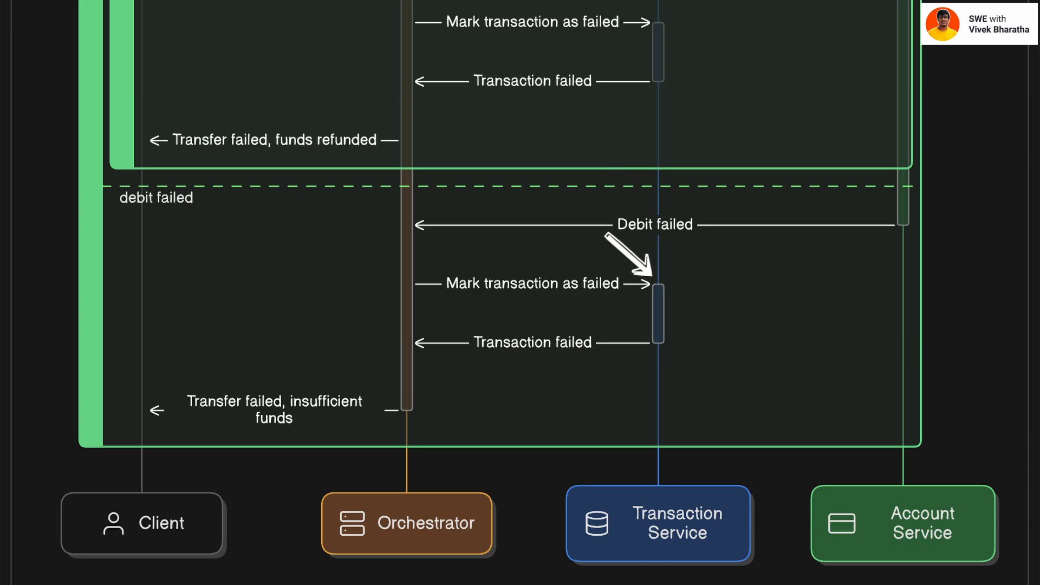
scroll("down", 3)
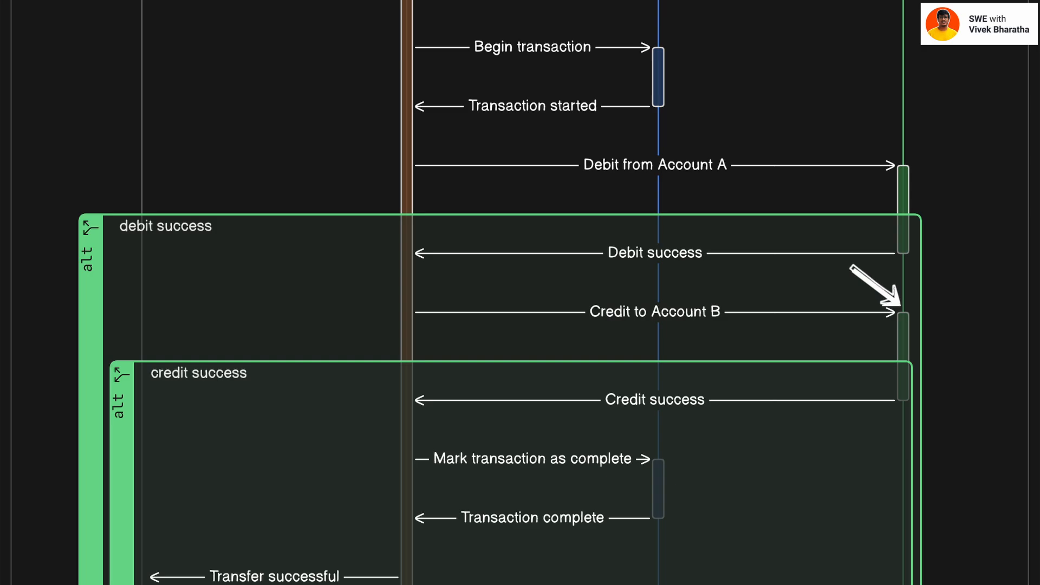
scroll("down", 3)
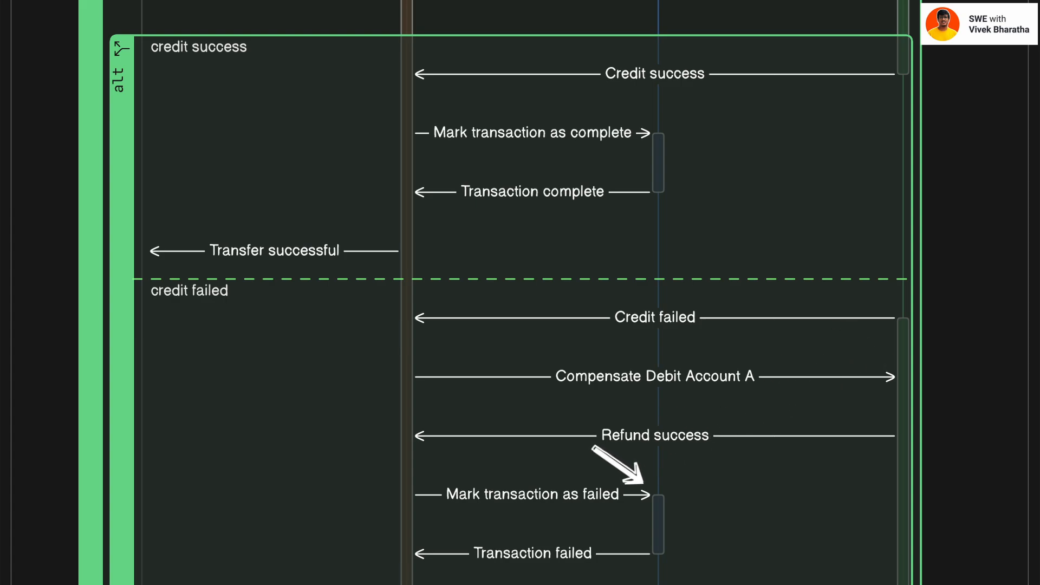
scroll("down", 3)
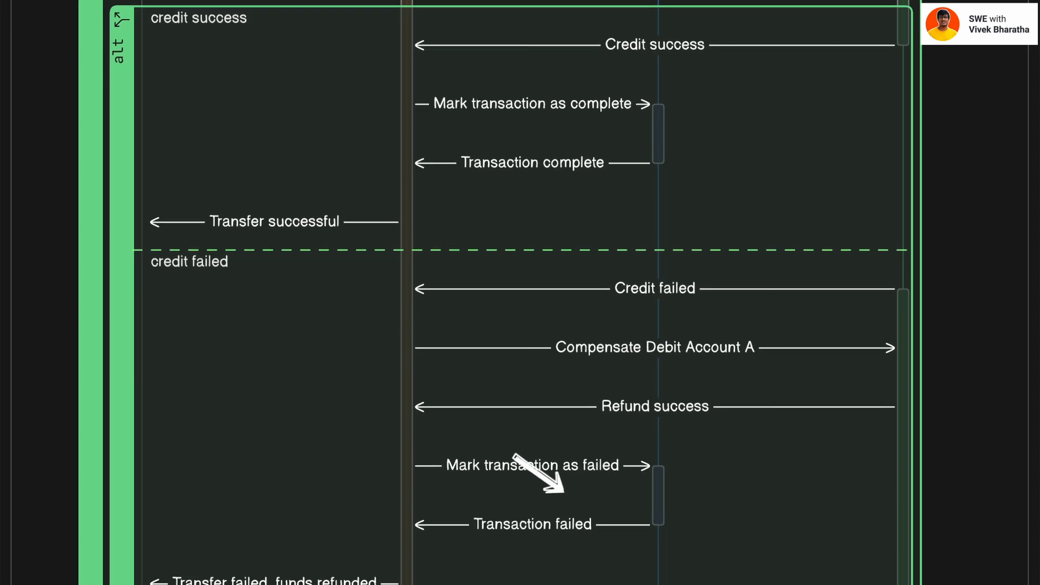
scroll("down", 3)
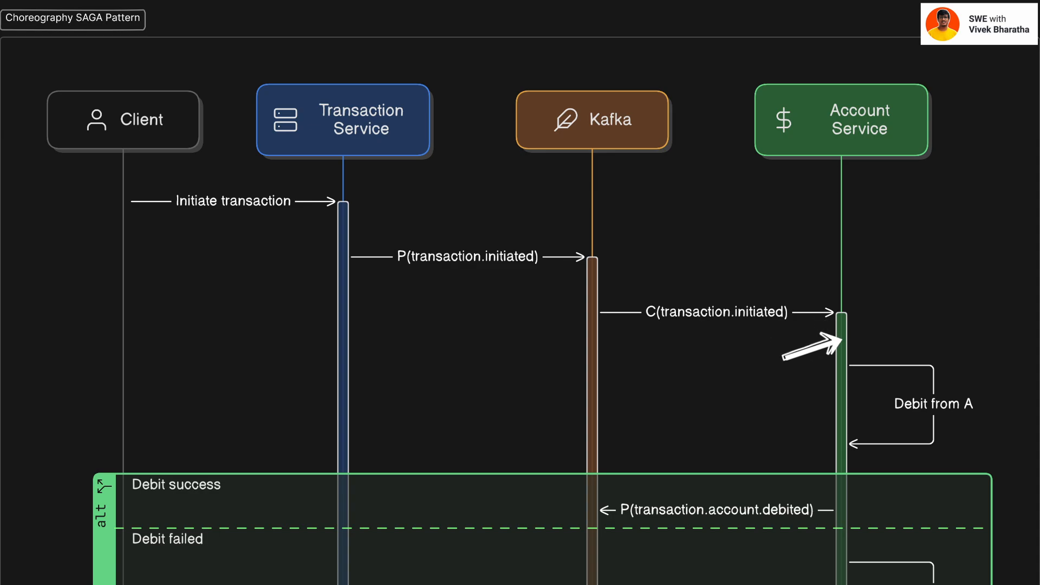
mouse_move(852, 422)
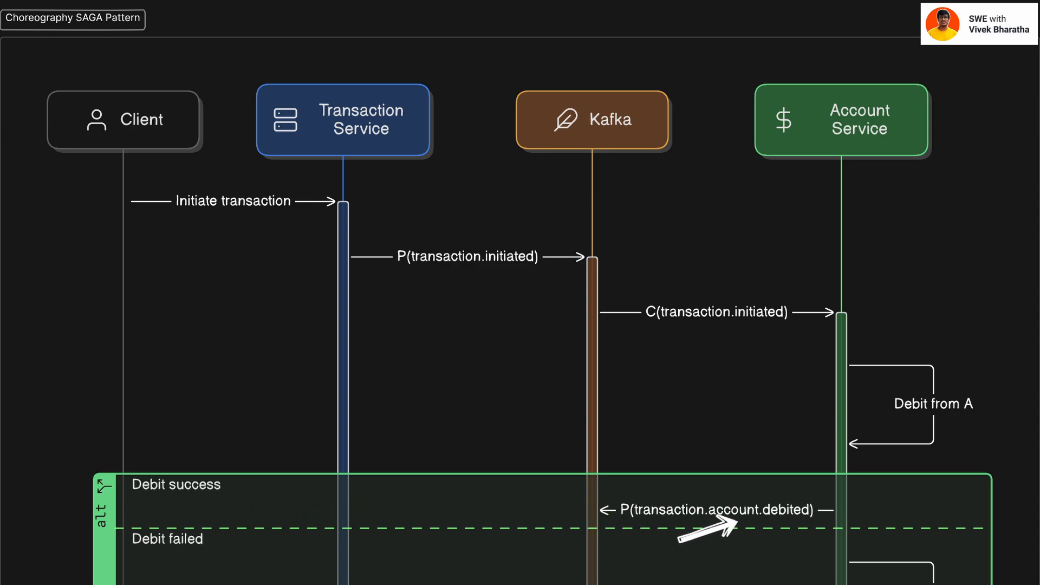
scroll("down", 3)
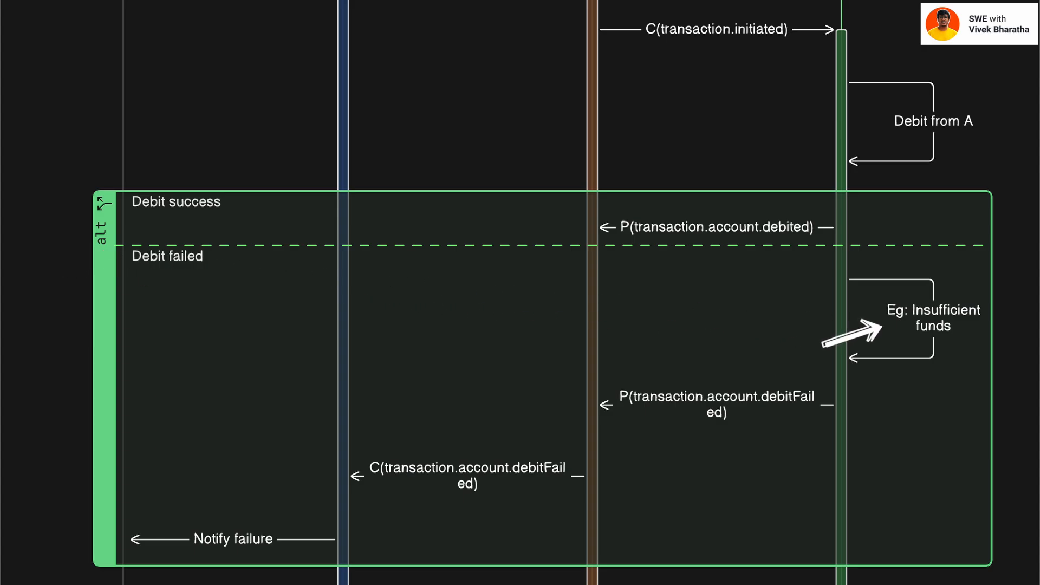
mouse_move(653, 411)
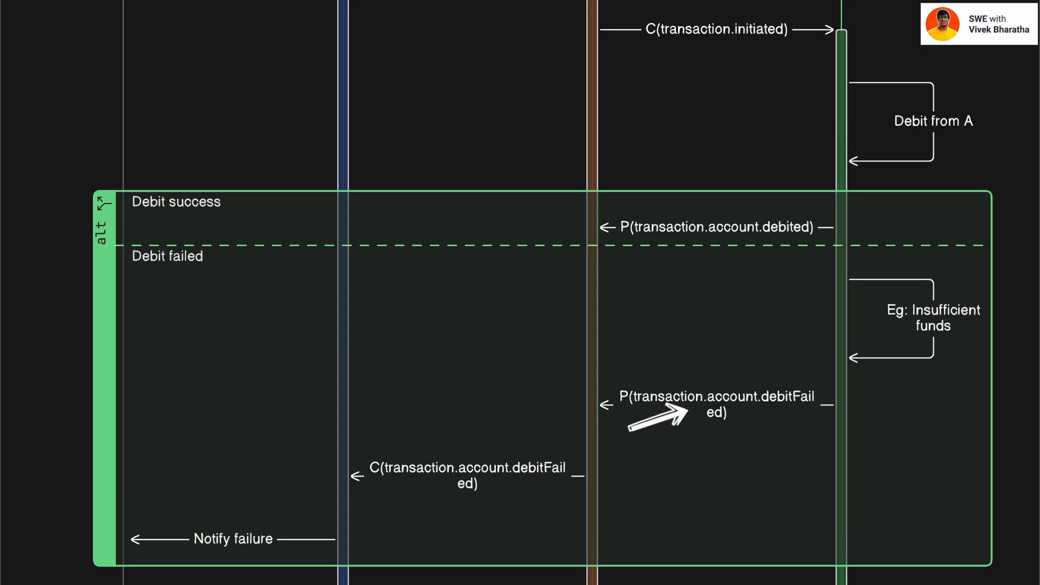
mouse_move(418, 464)
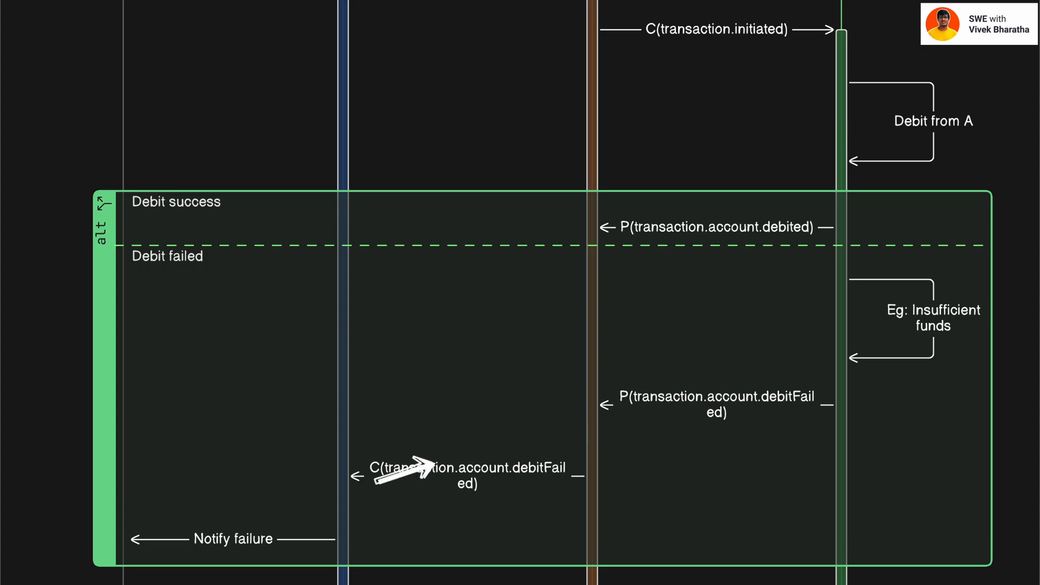
mouse_move(305, 485)
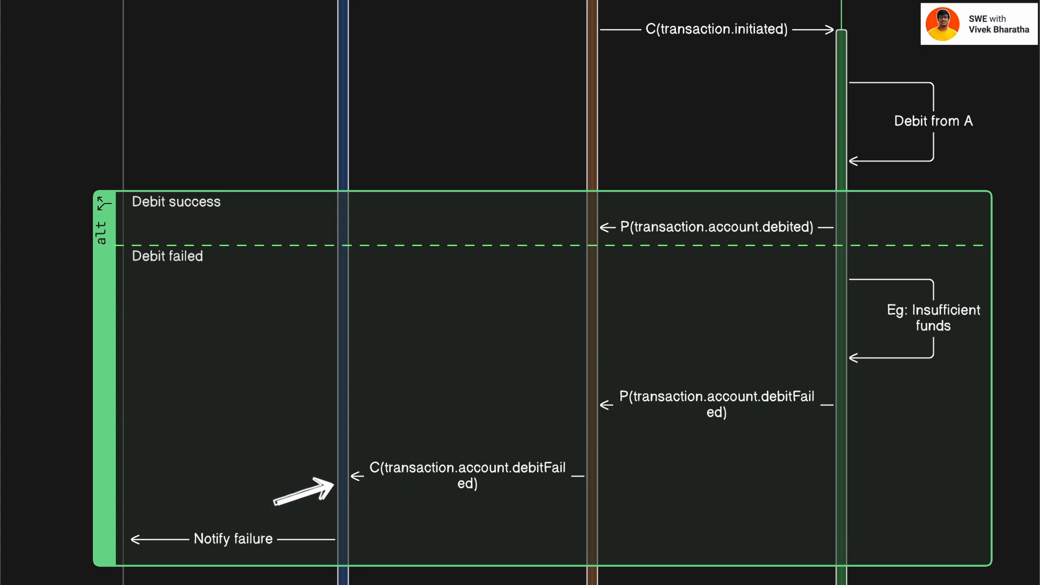
scroll("down", 3)
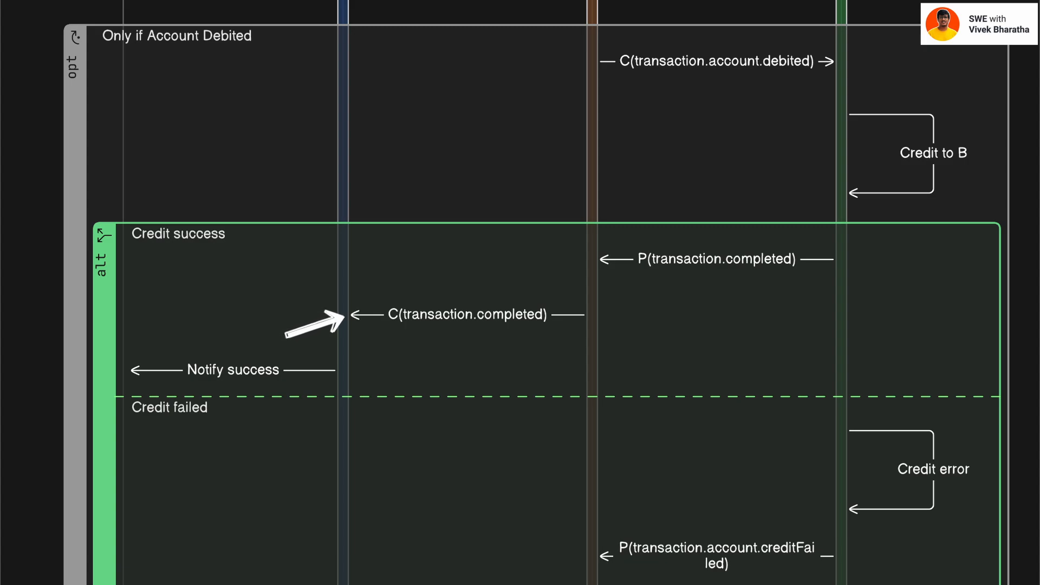
scroll("down", 3)
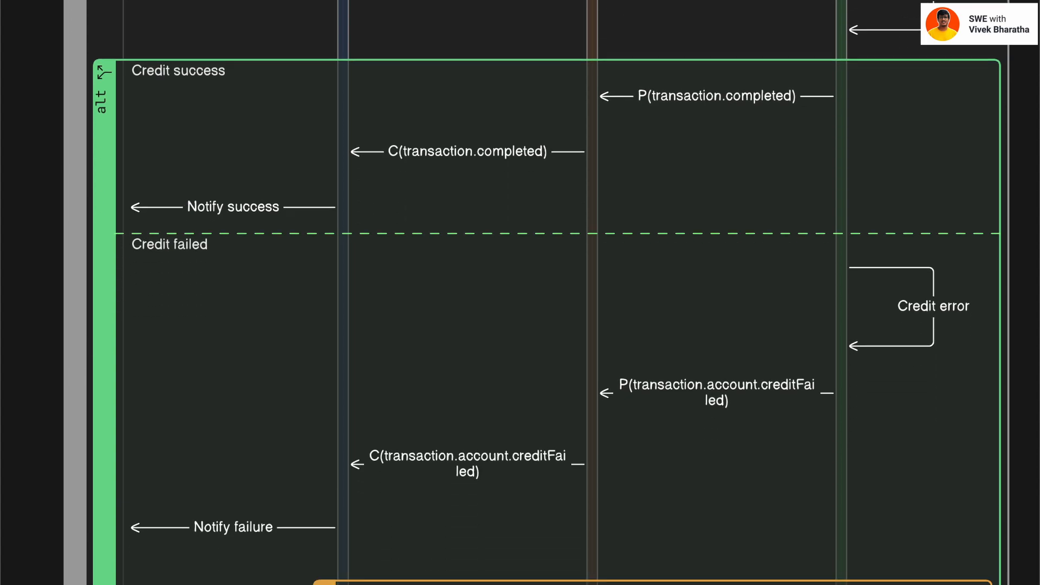
scroll("down", 3)
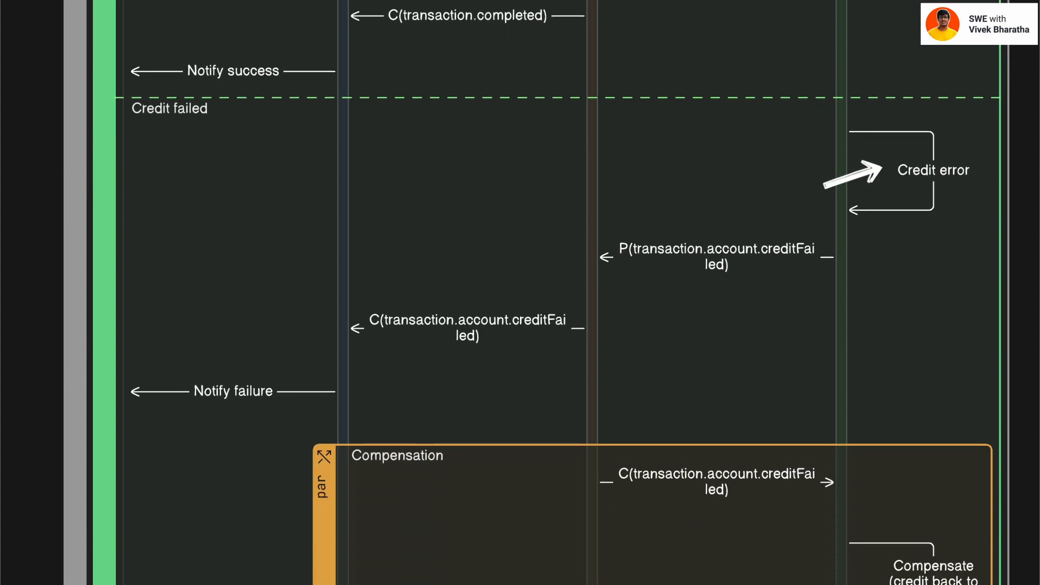